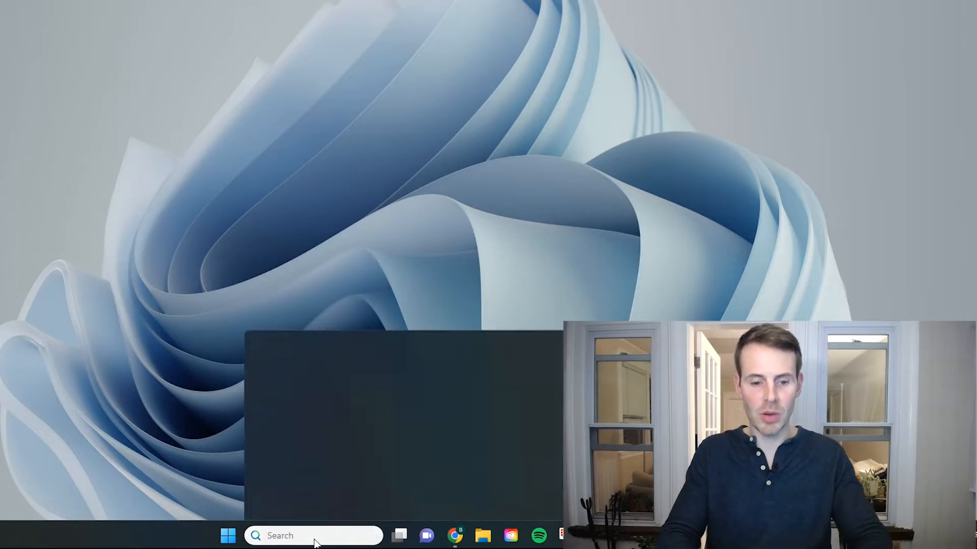
Step: Search for 'cmd' from the taskbar and launch Command Prompt
{"action": "type", "text": "cmd"}
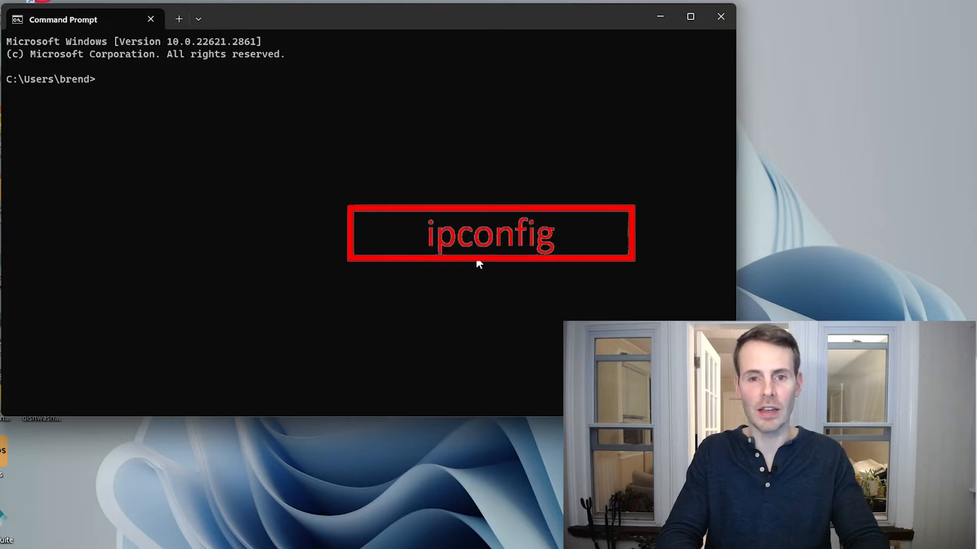
Step: Run ipconfig to find the Wi-Fi default gateway 192.168.0.1
{"action": "type", "text": "ipconf"}
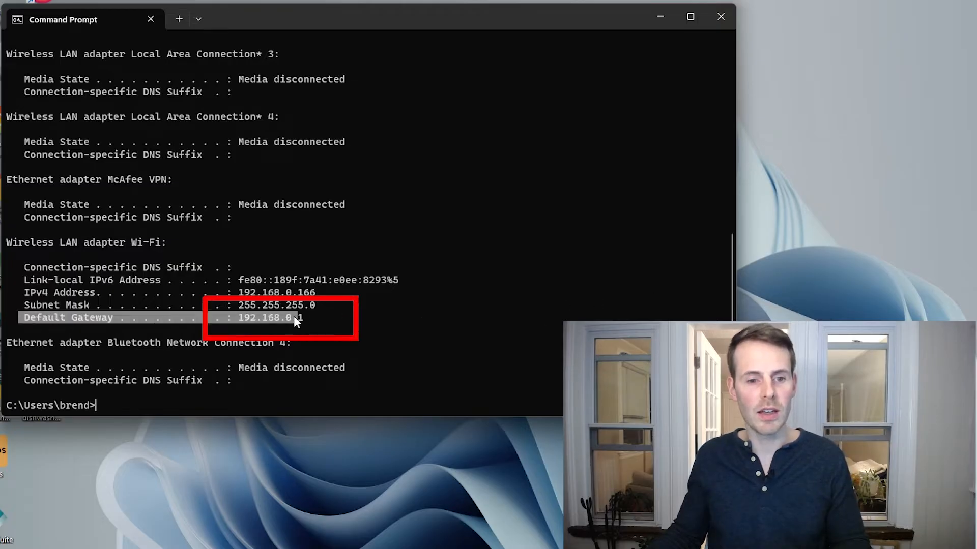
{"action": "mouse_move", "coordinate": [445, 327]}
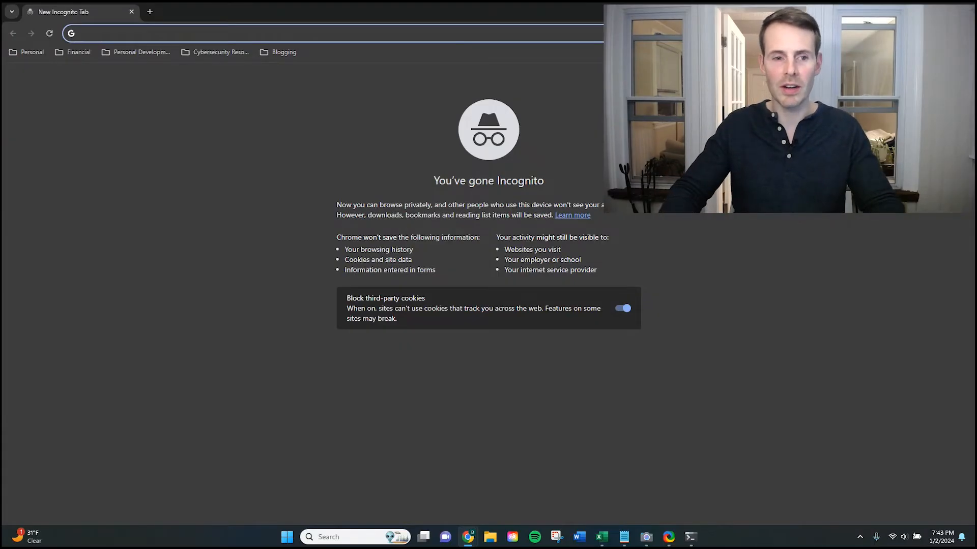
Step: Enter 192.168.0.1 in an incognito tab and open the router page
{"action": "type", "text": "192.168.0.1"}
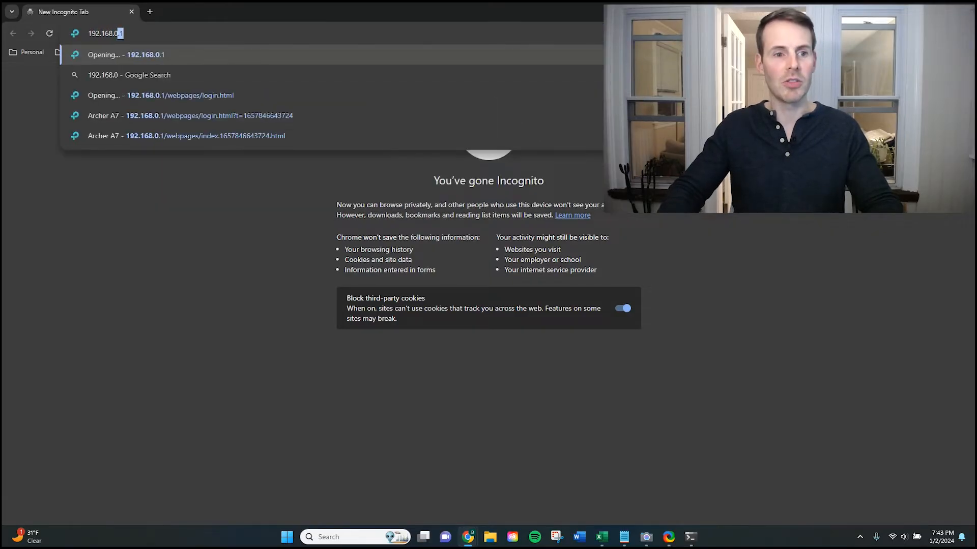
{"action": "left_click", "coordinate": [207, 115]}
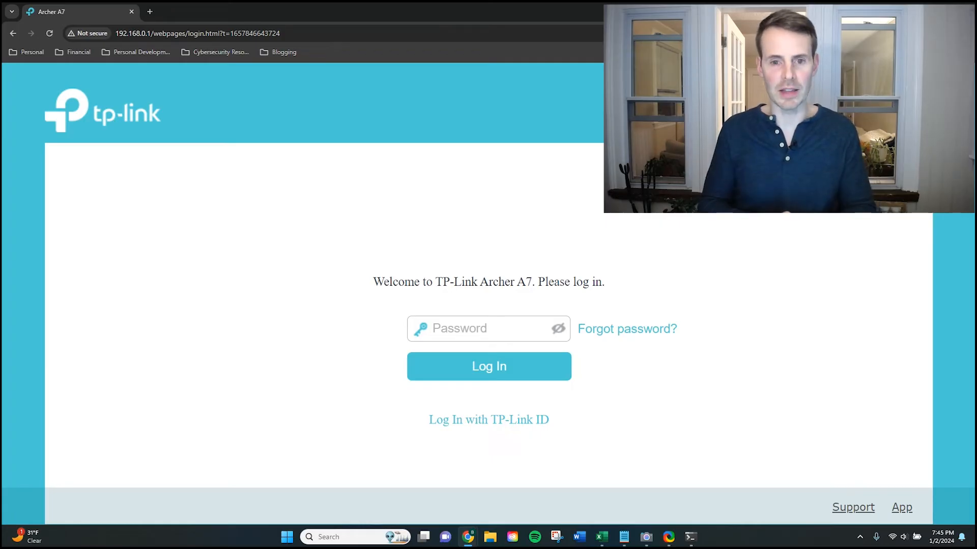
Step: Log in to the Archer A7 with the admin password
{"action": "left_click", "coordinate": [488, 365]}
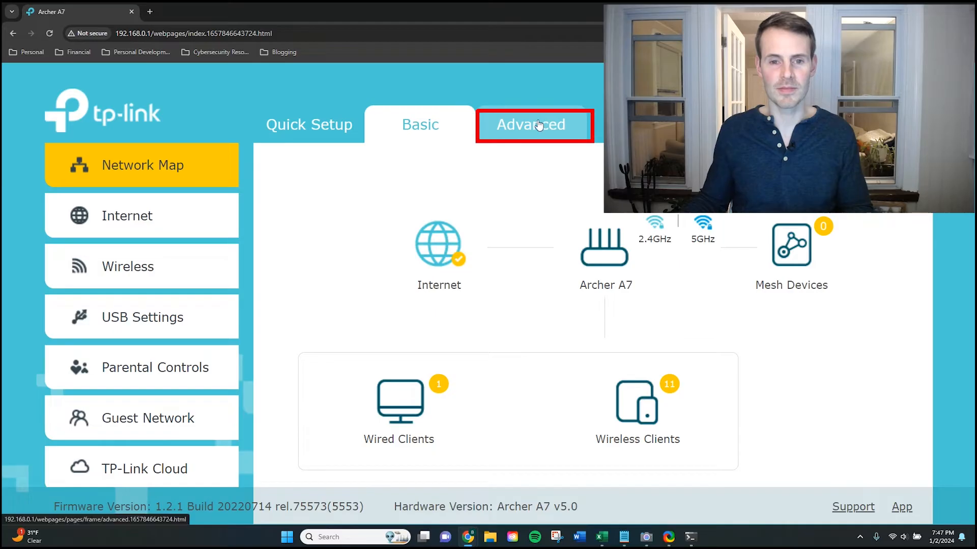
Step: Switch to the Advanced tab and expand System Tools in the left menu
{"action": "left_click", "coordinate": [531, 125]}
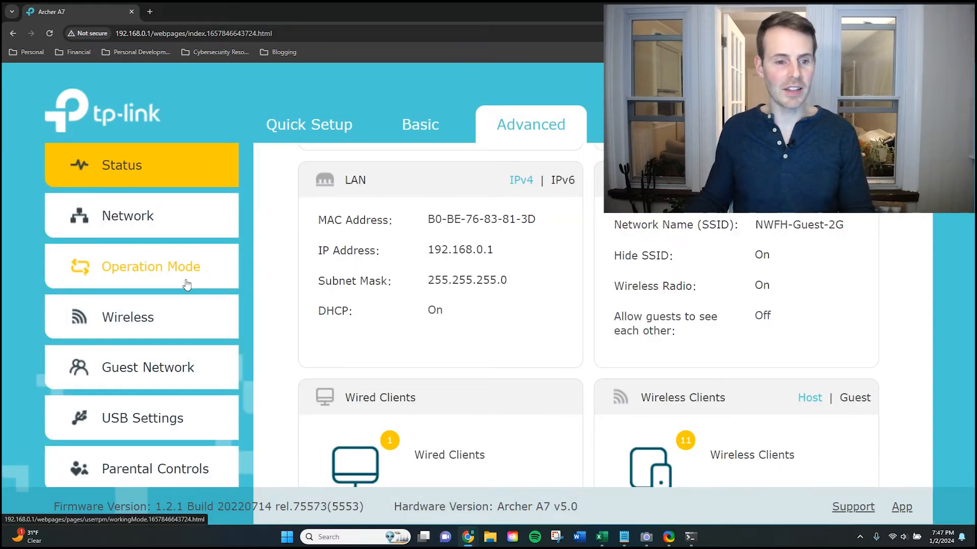
{"action": "mouse_move", "coordinate": [114, 435]}
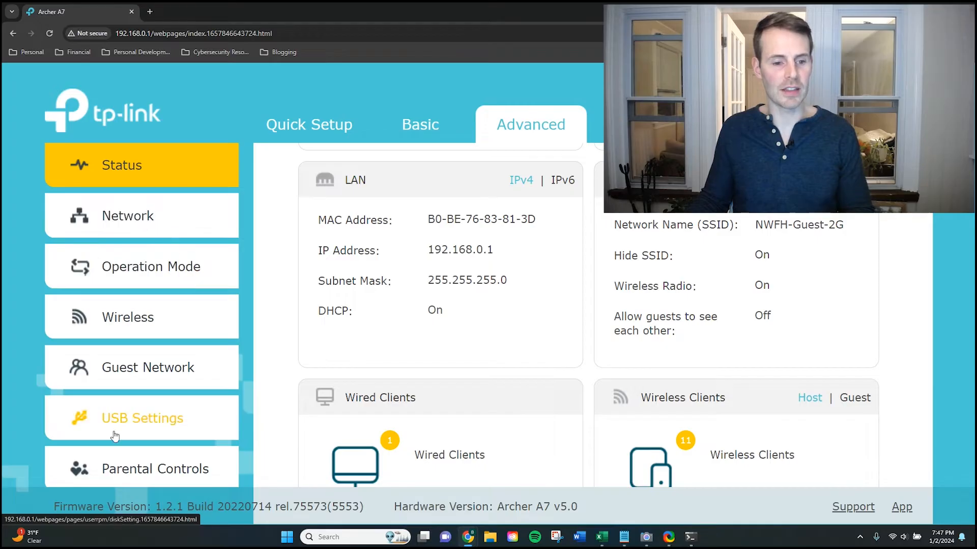
{"action": "scroll", "scroll_direction": "down", "scroll_amount": 3}
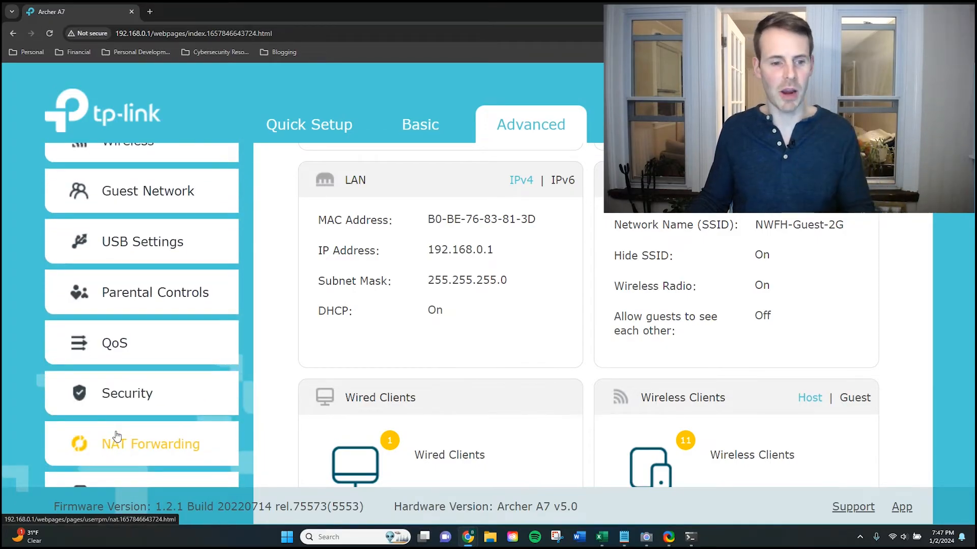
{"action": "scroll", "scroll_direction": "down", "scroll_amount": 3}
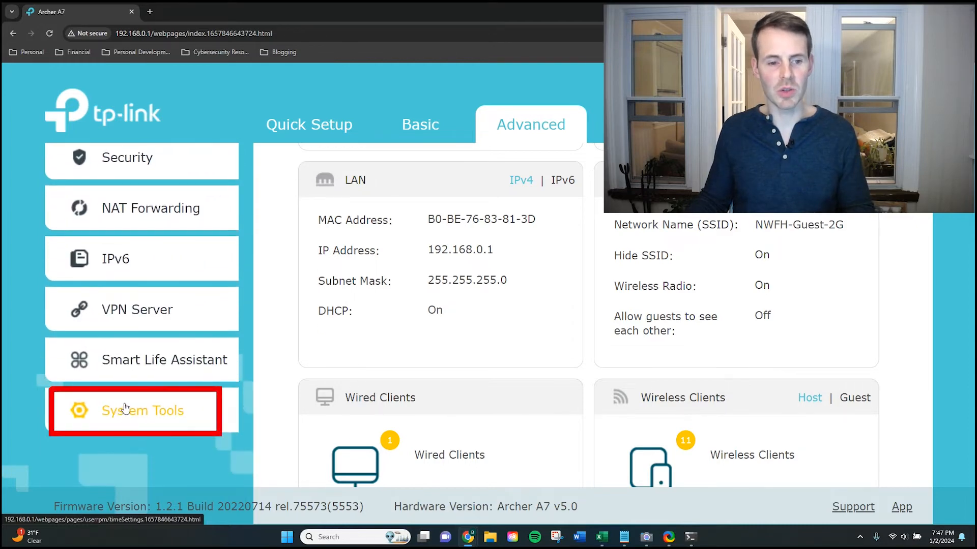
{"action": "left_click", "coordinate": [142, 410]}
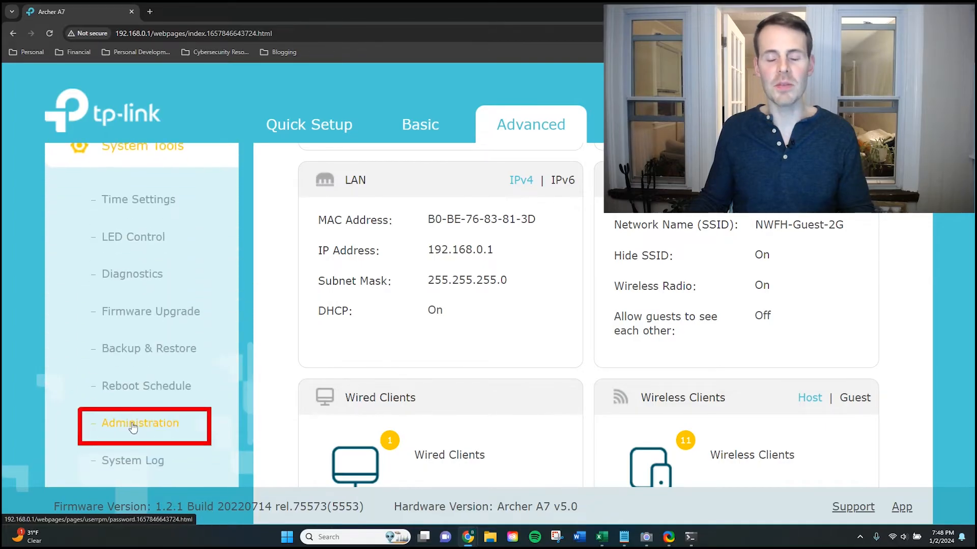
Step: Open Administration and enter the current admin password in Account Management
{"action": "left_click", "coordinate": [140, 423]}
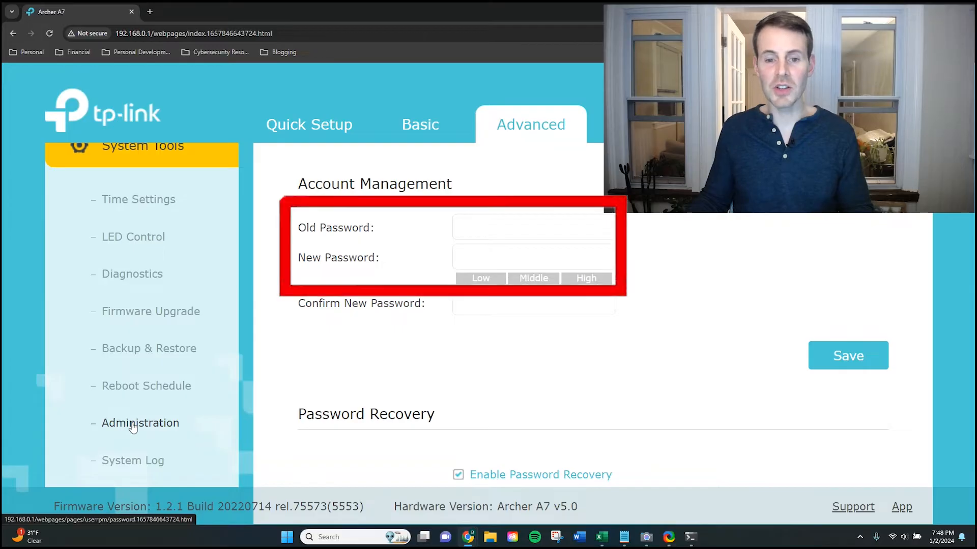
{"action": "mouse_move", "coordinate": [312, 169]}
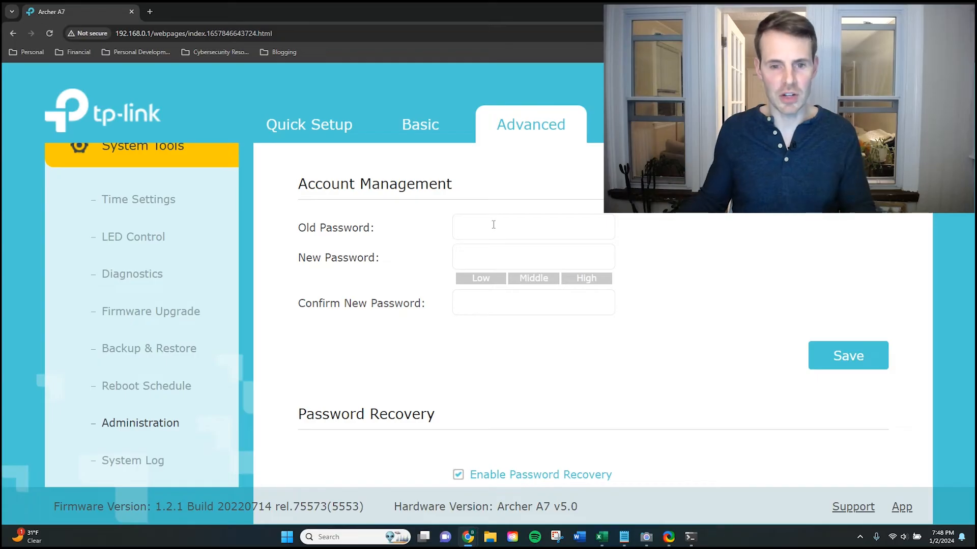
{"action": "left_click", "coordinate": [533, 226]}
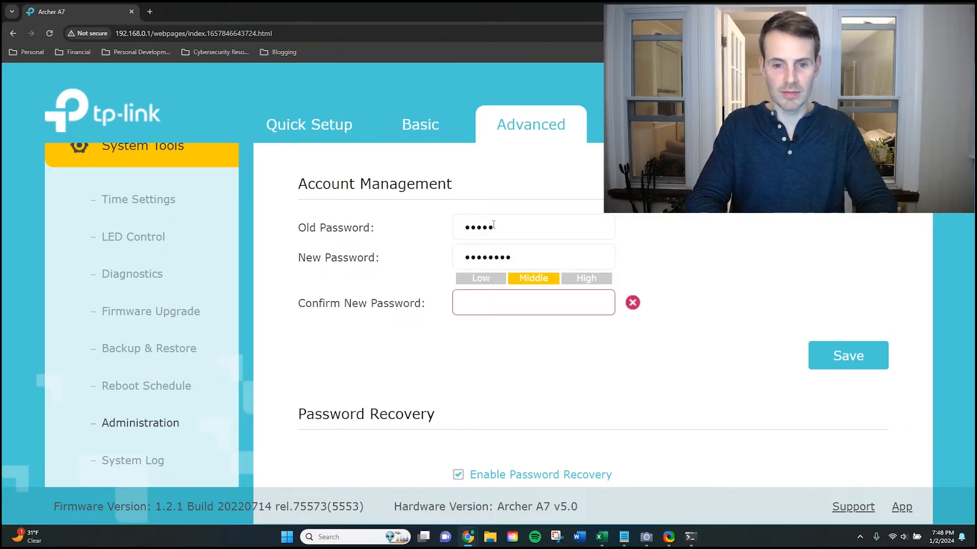
{"action": "type", "text": "••••••••"}
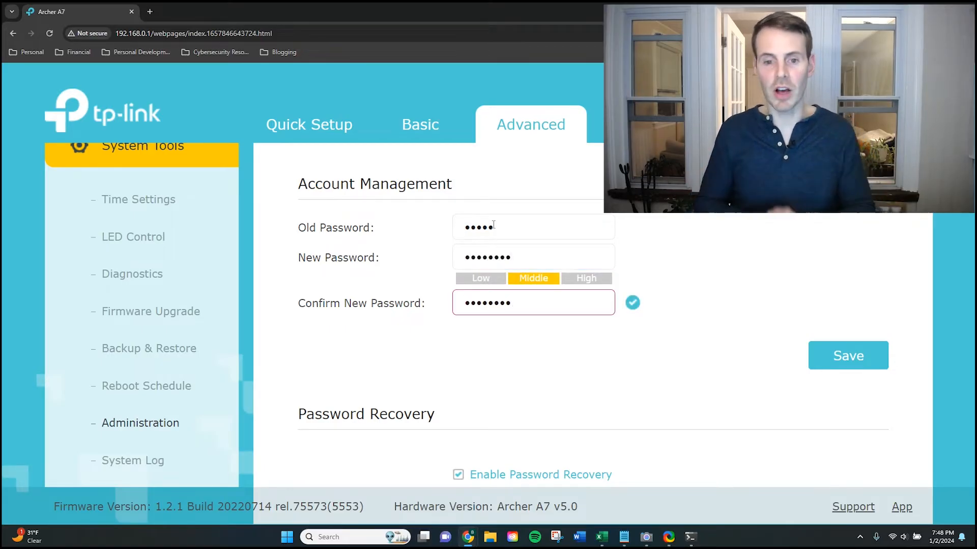